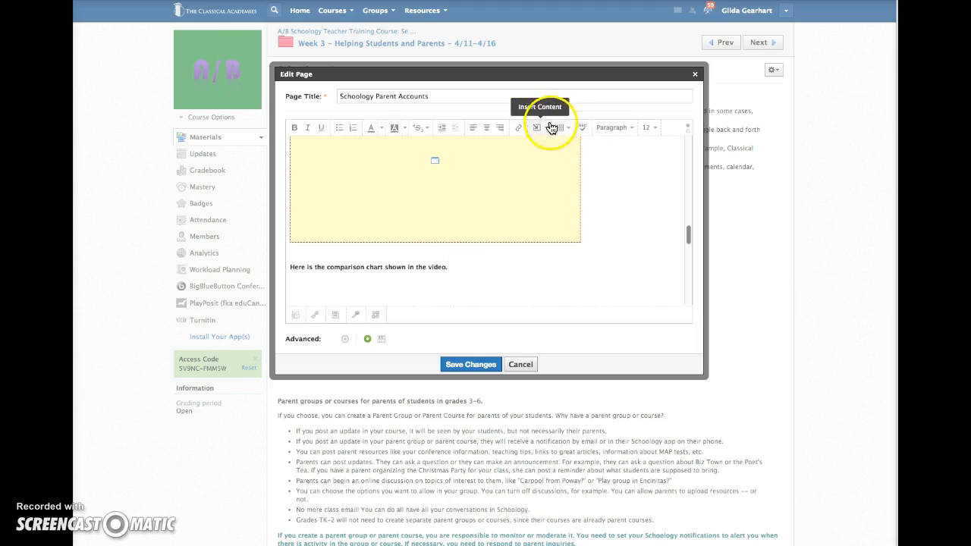
# Choose Google Drive from the Insert Content dropdown to list Drive documents.
pyautogui.click(540, 127)
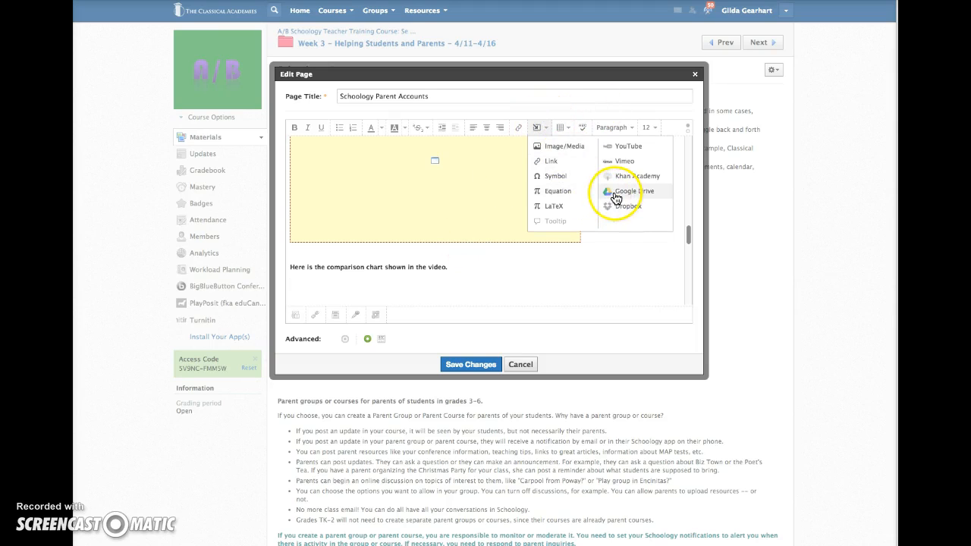
pyautogui.click(626, 190)
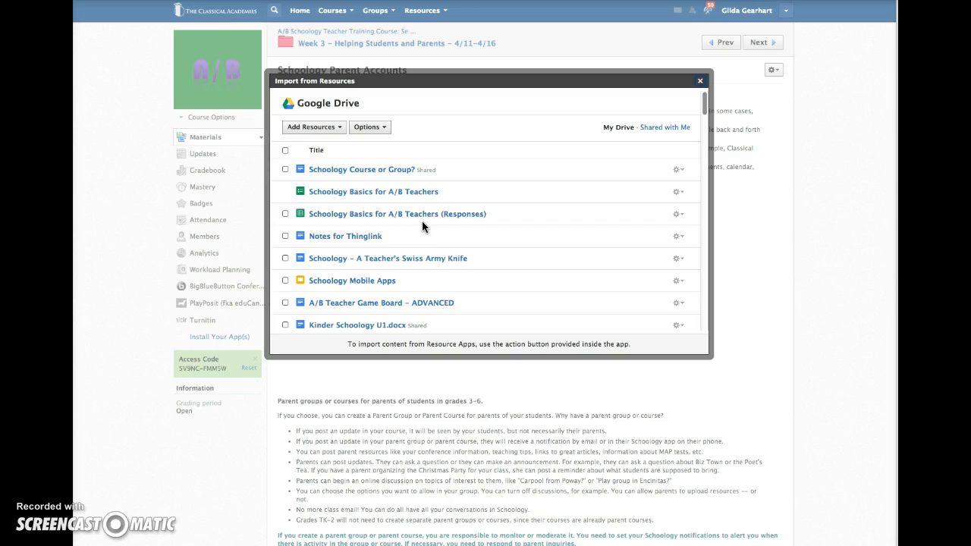
pyautogui.moveTo(678, 170)
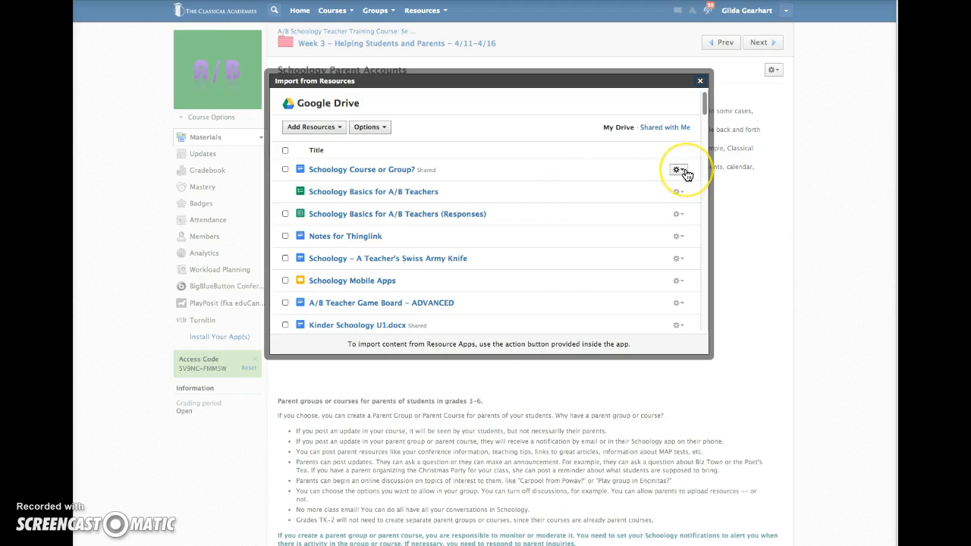
# Import Embed the 'Schoology Course or Group?' document from its gear menu.
pyautogui.click(677, 169)
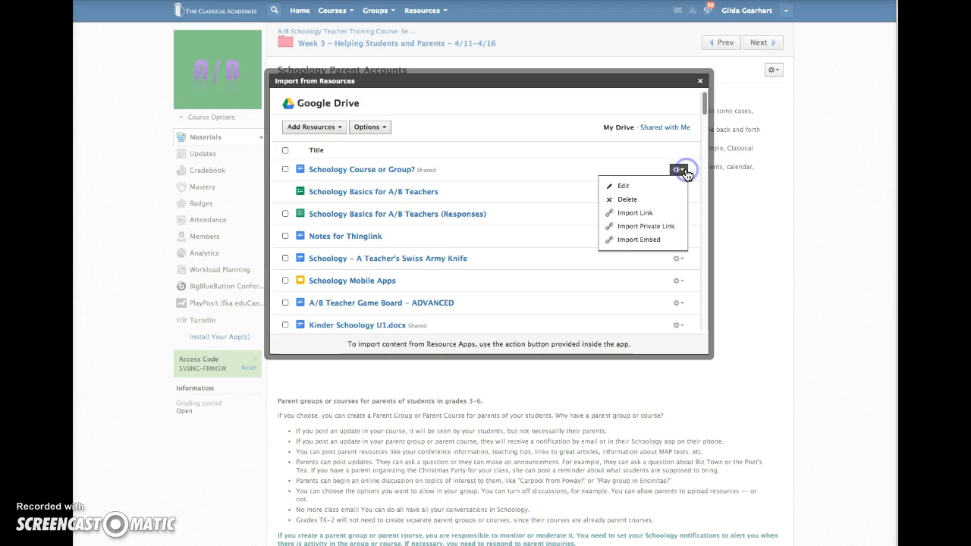
pyautogui.moveTo(638, 240)
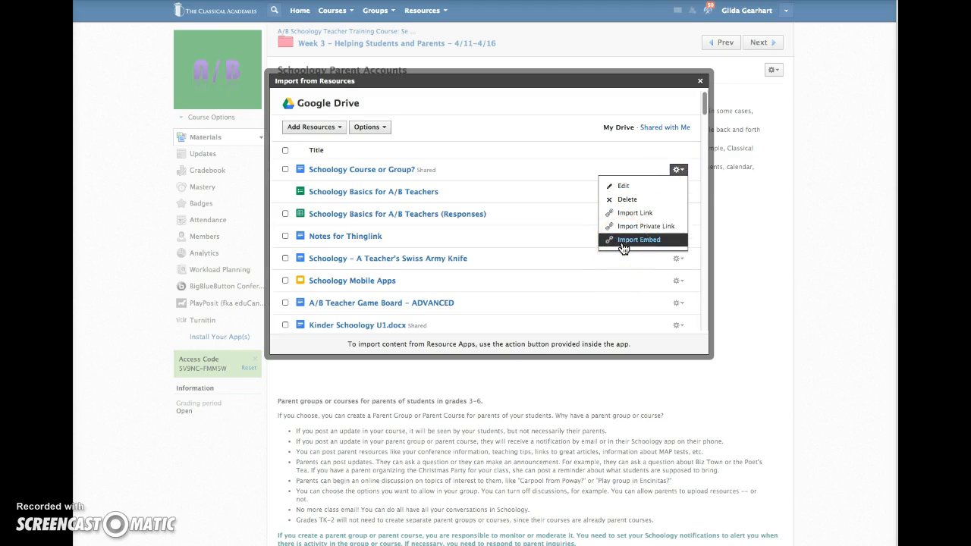
pyautogui.click(639, 240)
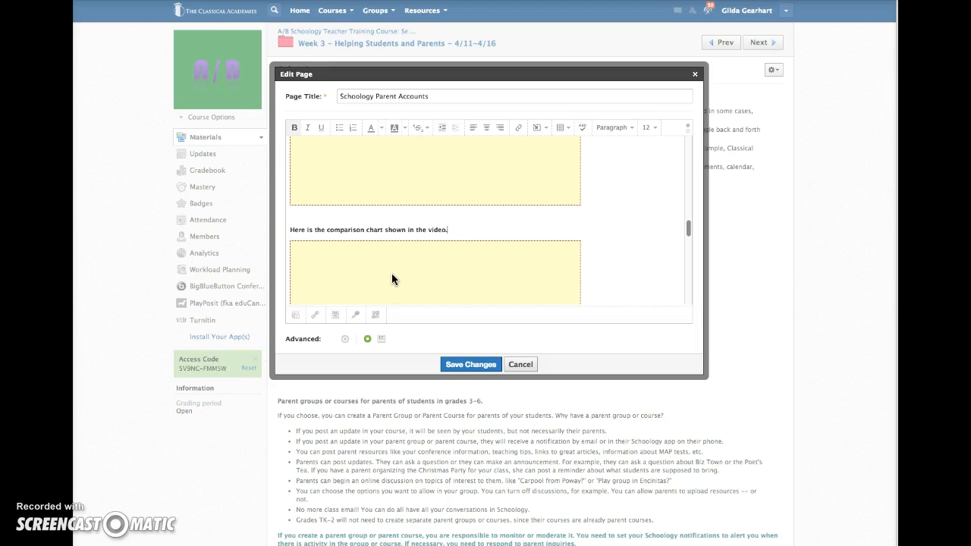
# Select the embedded chart placeholder and open Insert / edit embedded media.
pyautogui.click(363, 273)
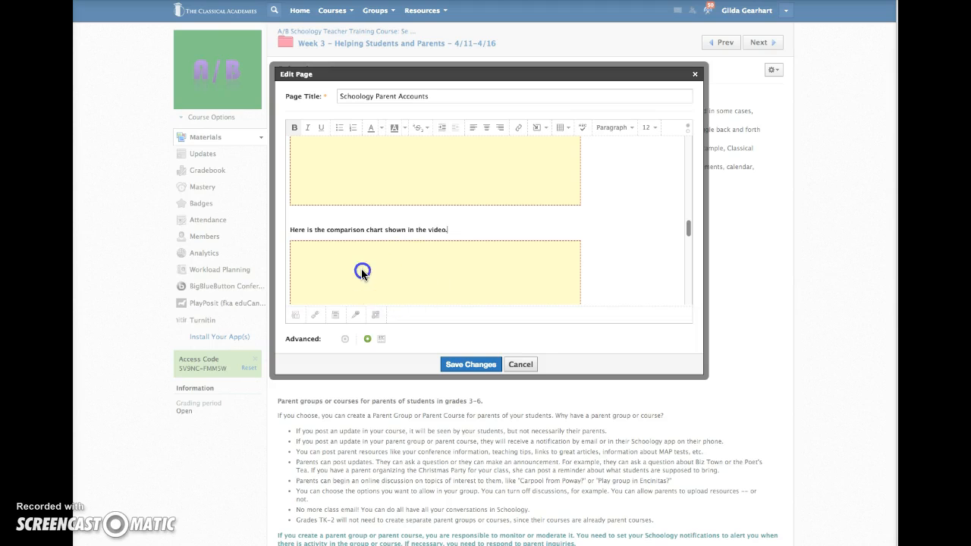
pyautogui.click(363, 272)
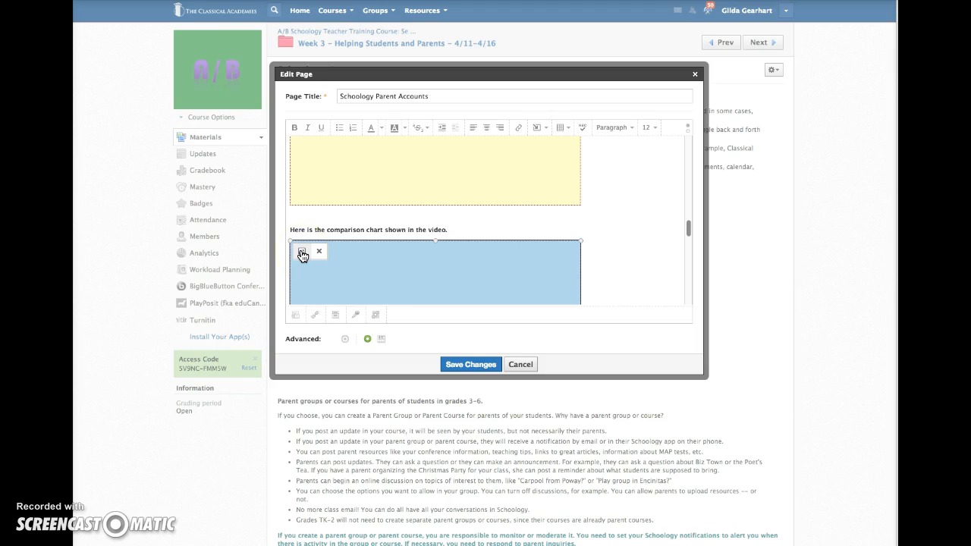
pyautogui.click(303, 253)
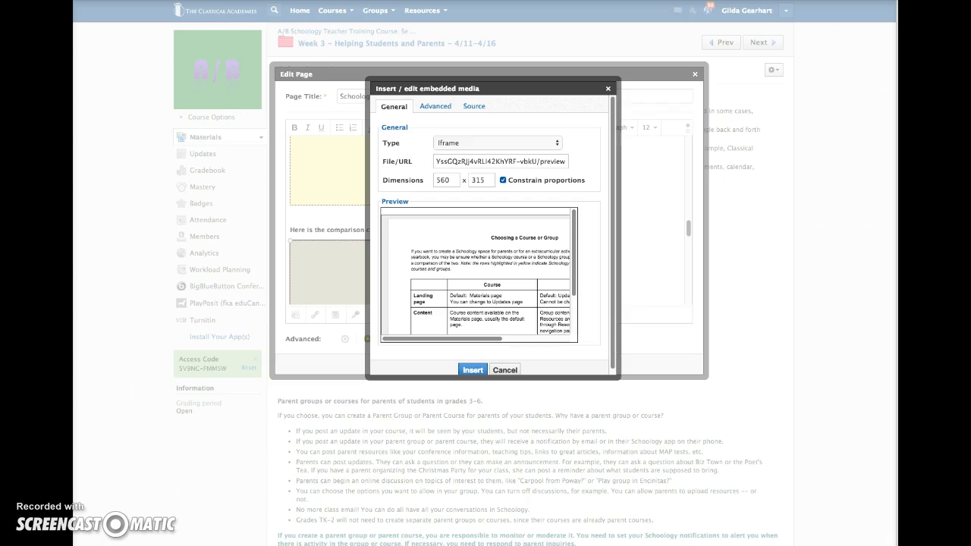
# Size the embed to width 800 and height 1050, with Constrain proportions unchecked.
pyautogui.write('https://docs.google.com/a/theclassical')
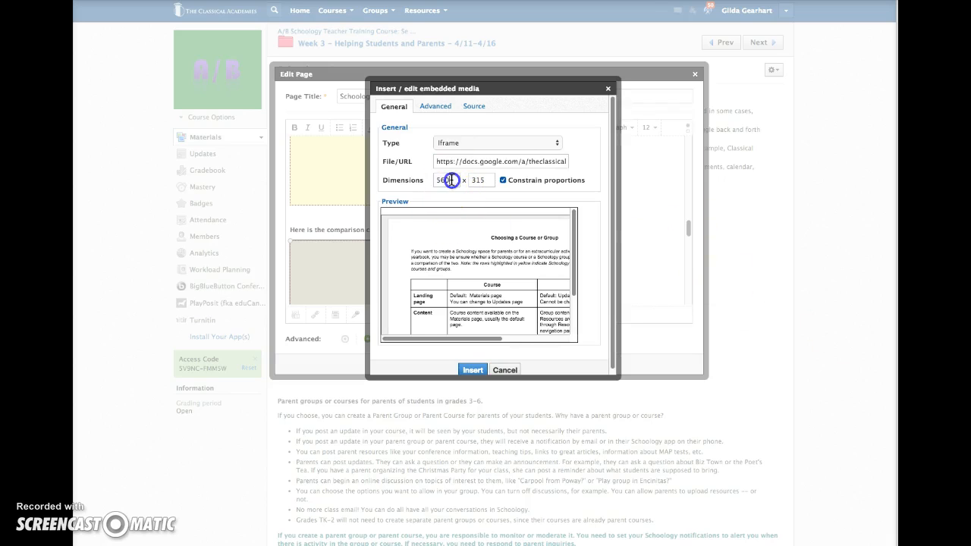
pyautogui.click(446, 180)
pyautogui.write('800')
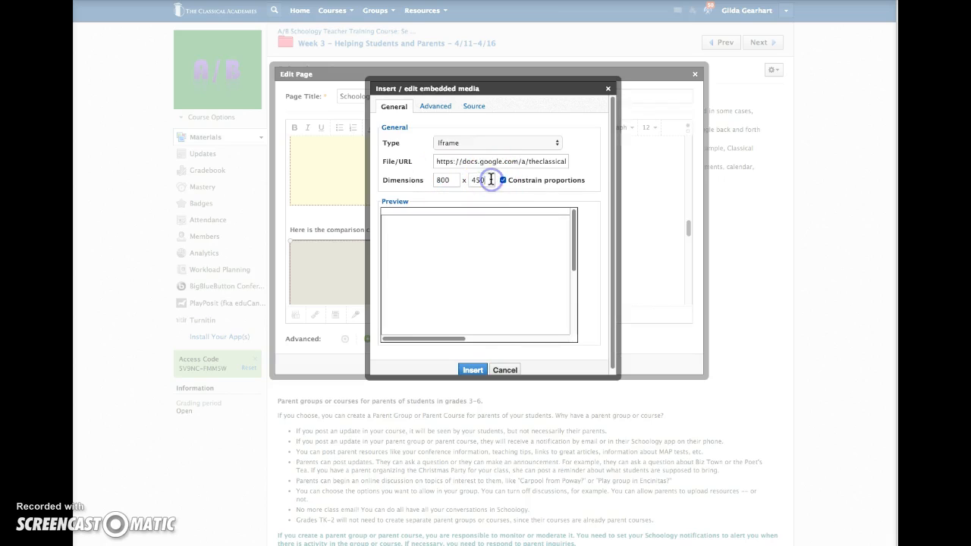
pyautogui.click(503, 179)
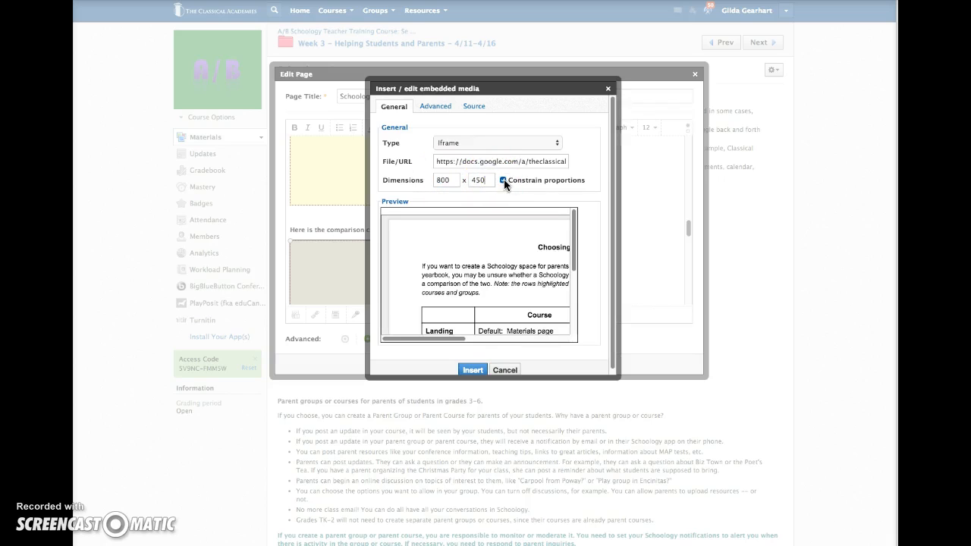
pyautogui.click(503, 181)
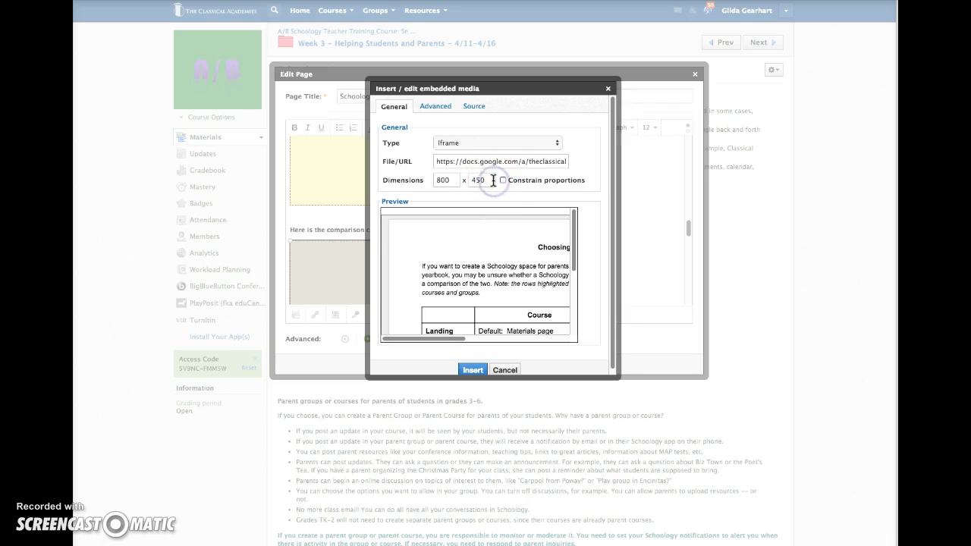
pyautogui.write('10')
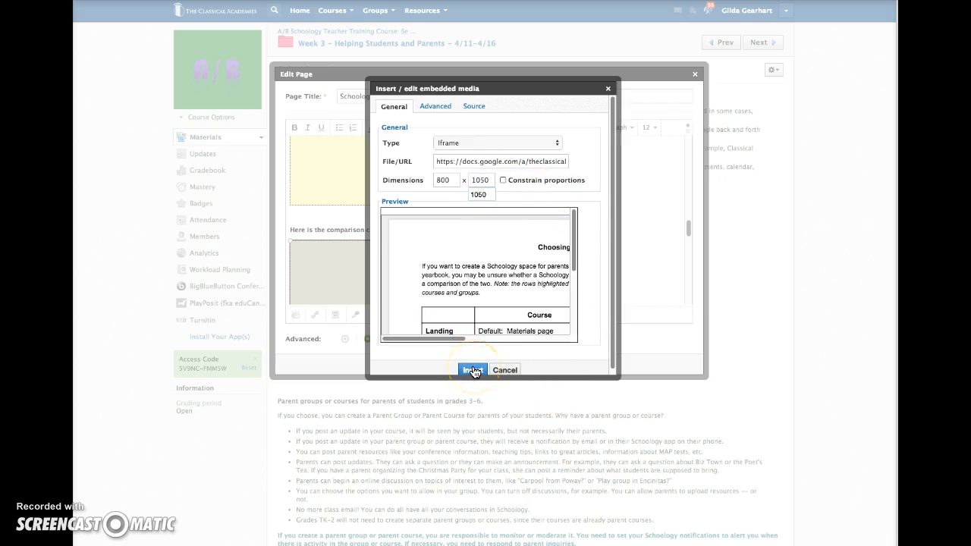
# Insert the resized chart and save the page changes.
pyautogui.click(472, 369)
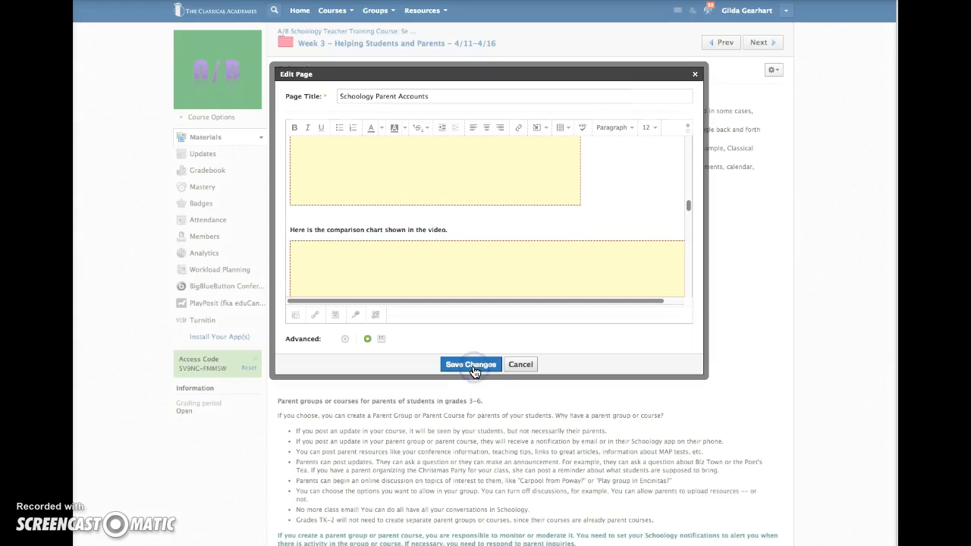
pyautogui.click(471, 364)
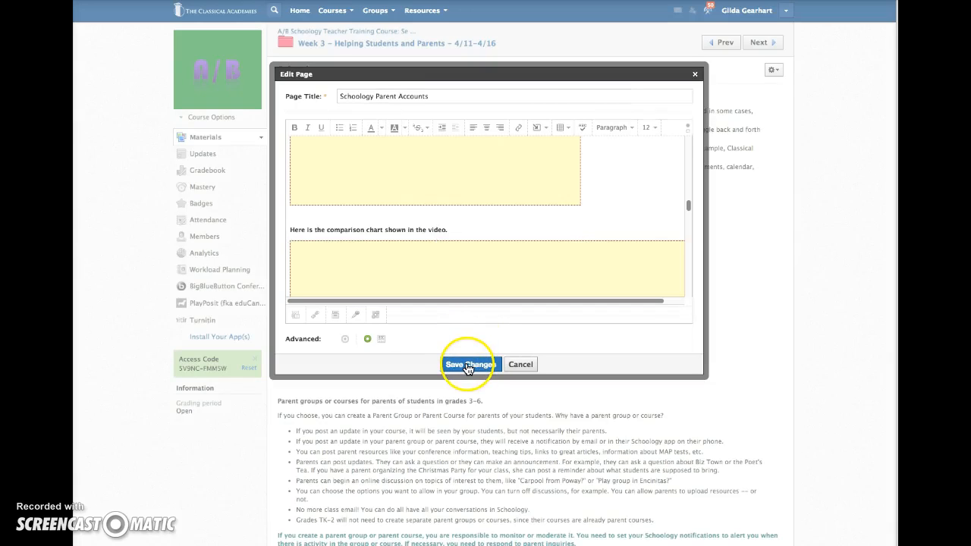
pyautogui.click(469, 364)
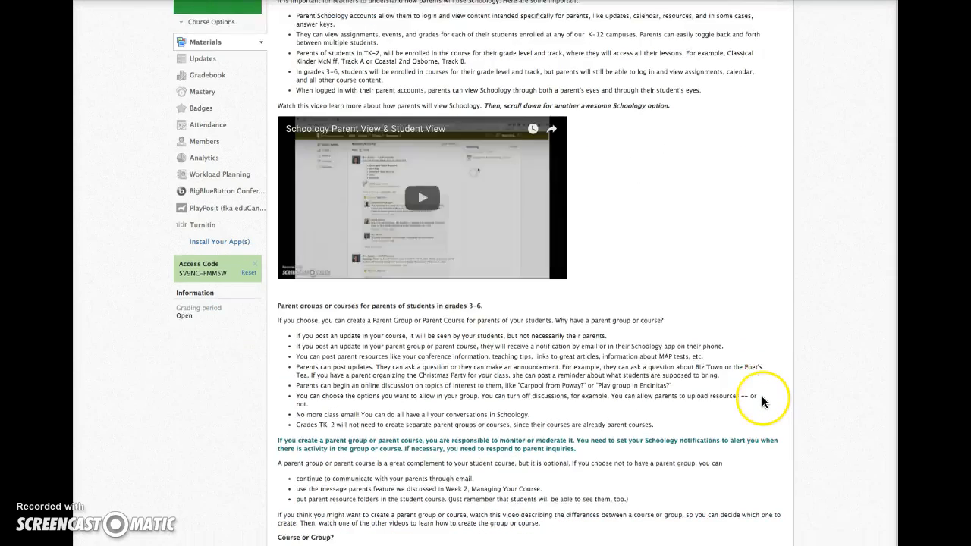
pyautogui.scroll(-3)
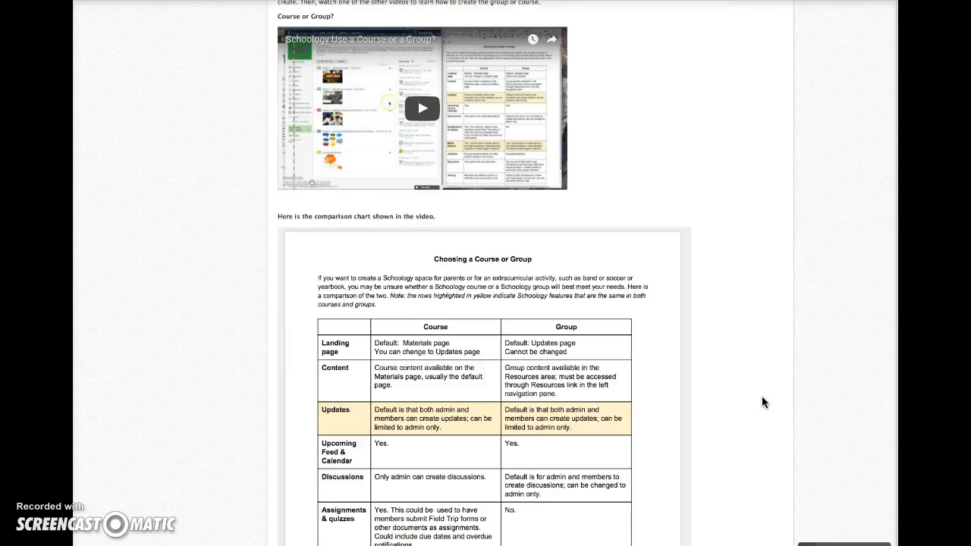